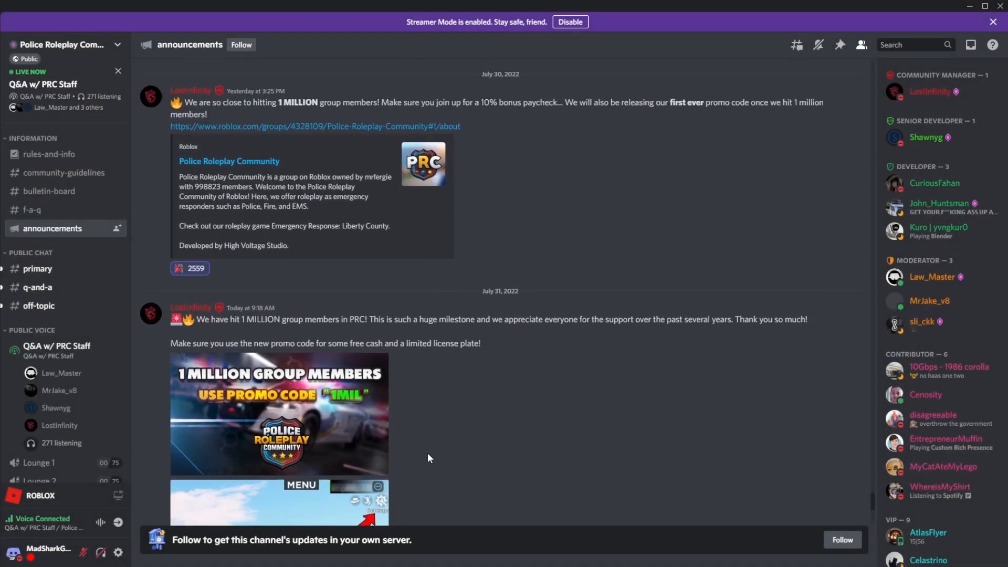
- Scroll the #announcements channel to the July 31 post with the 1MIL promo code image
scroll(up, 3)
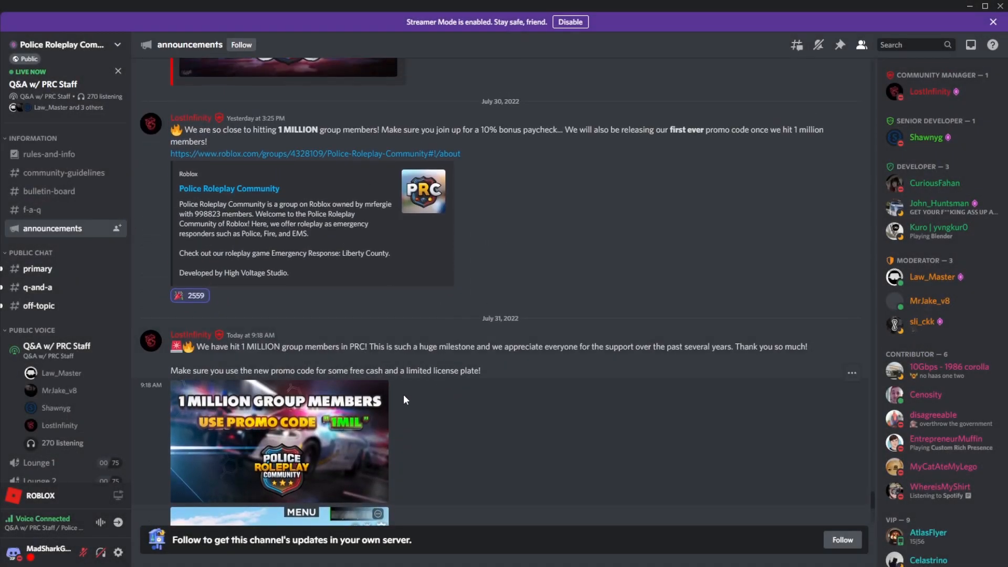
scroll(down, 3)
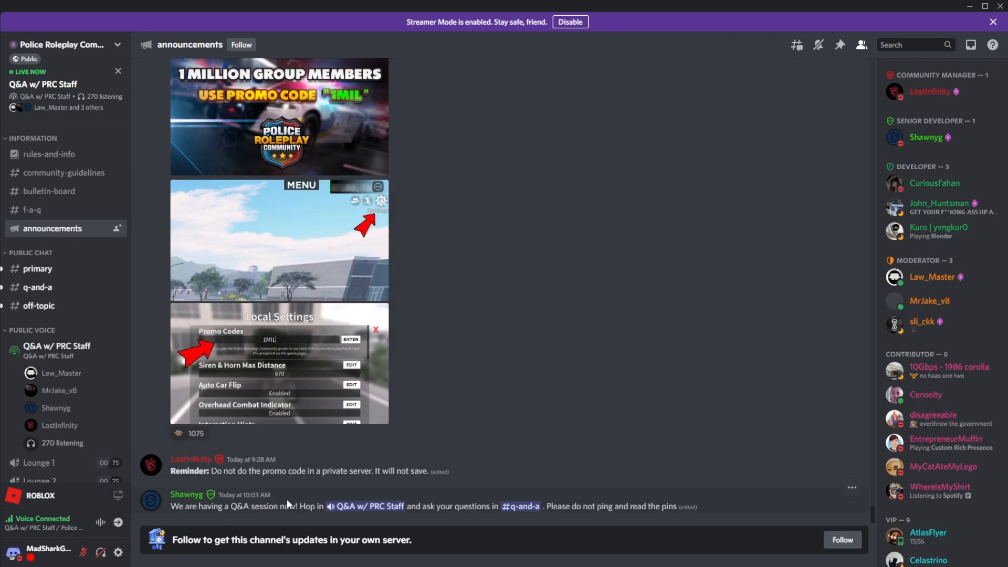
scroll(up, 3)
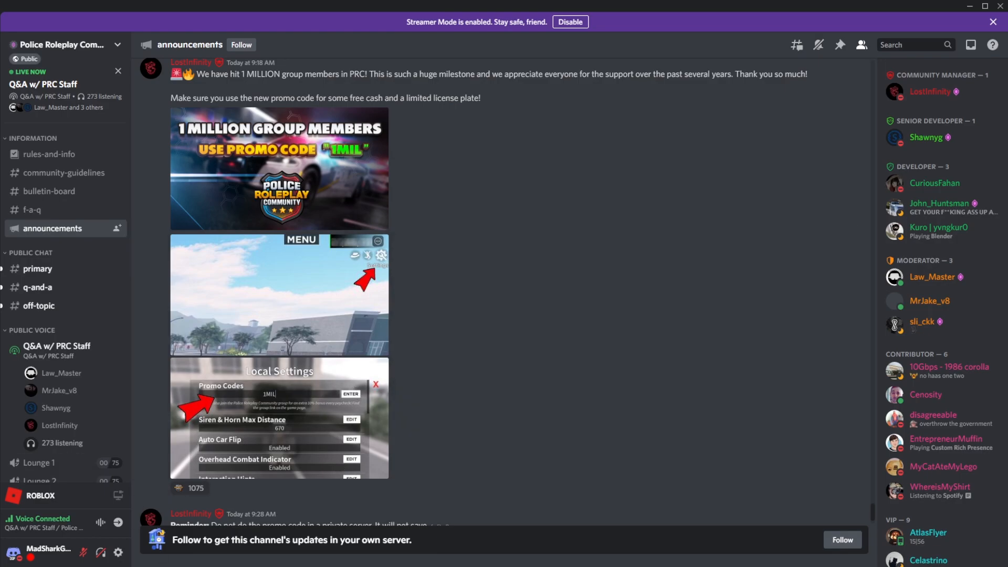
scroll(up, 3)
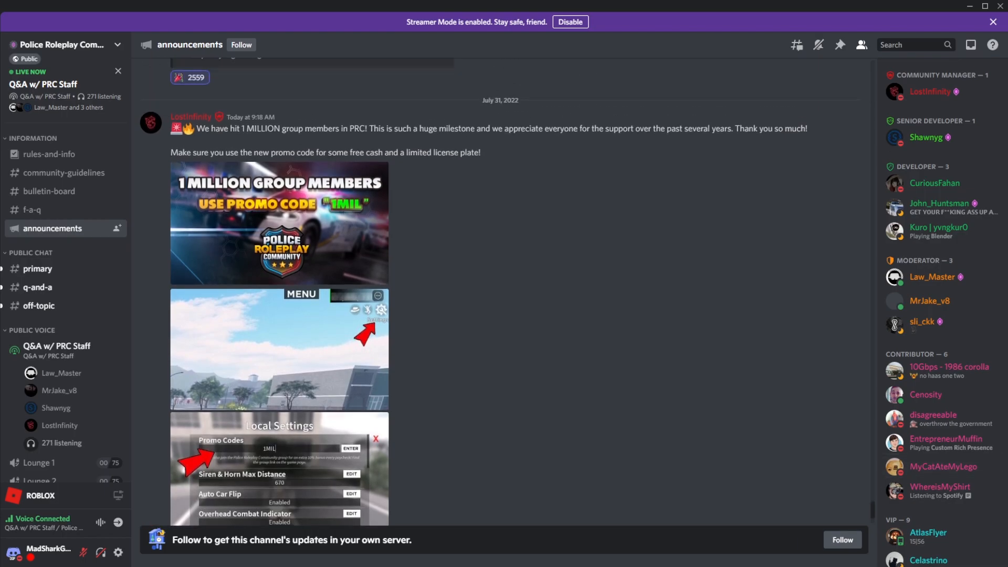
click(279, 223)
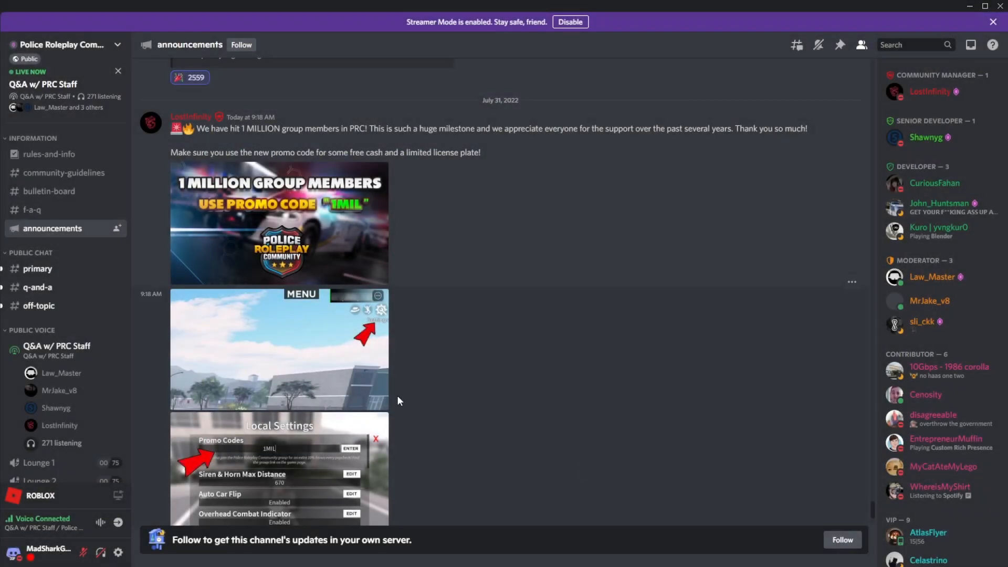
mouse_move(303, 337)
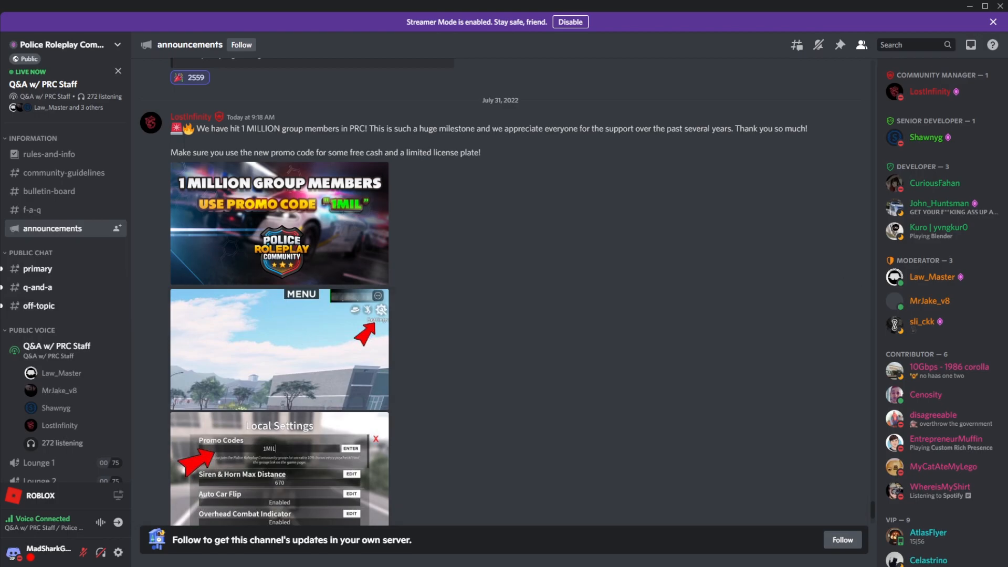
mouse_move(630, 295)
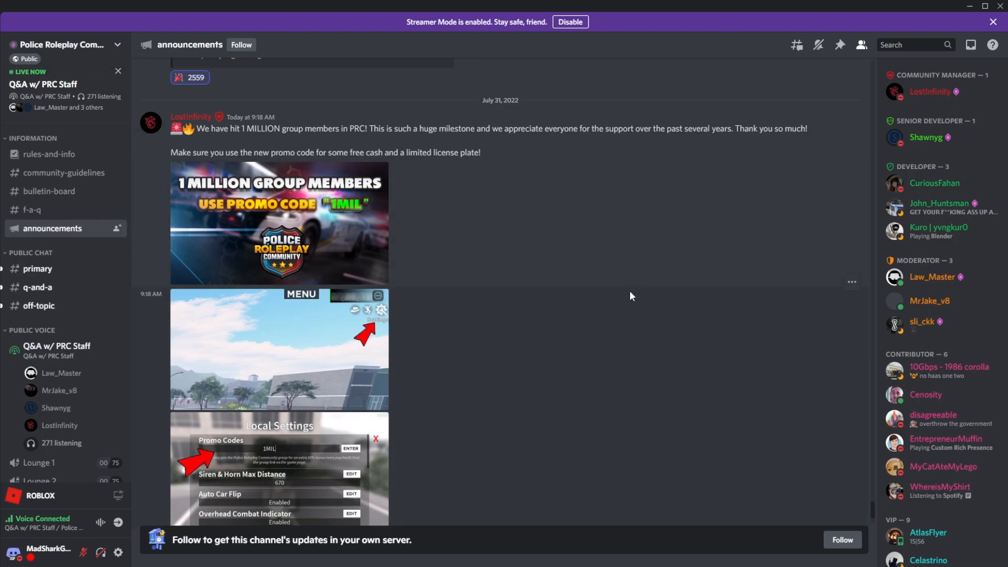
scroll(down, 3)
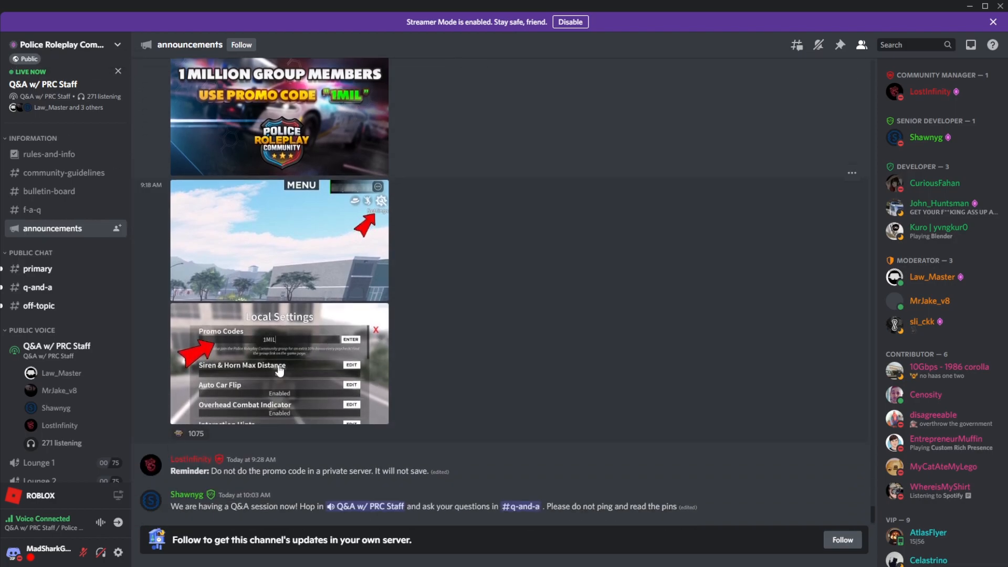
click(279, 364)
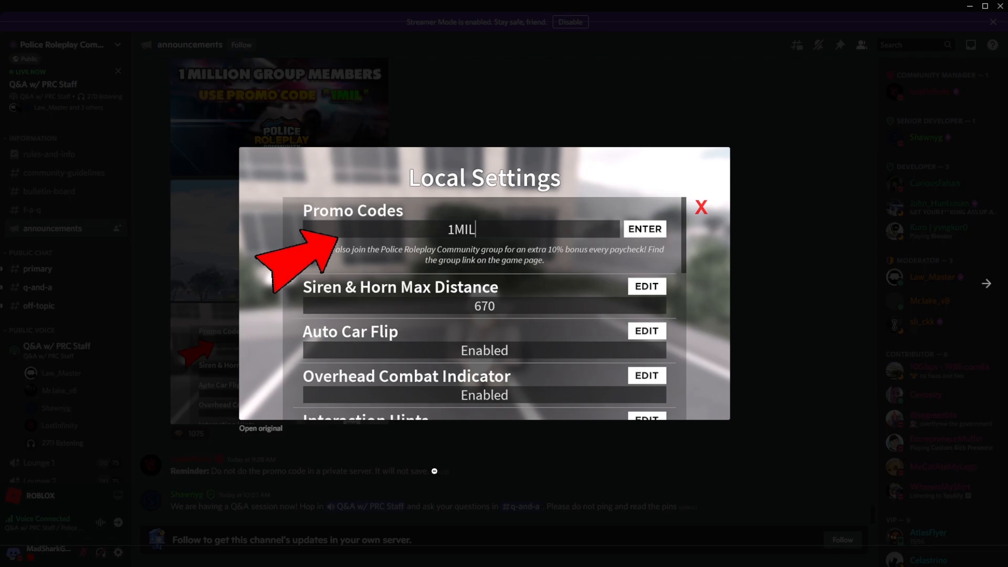
click(700, 207)
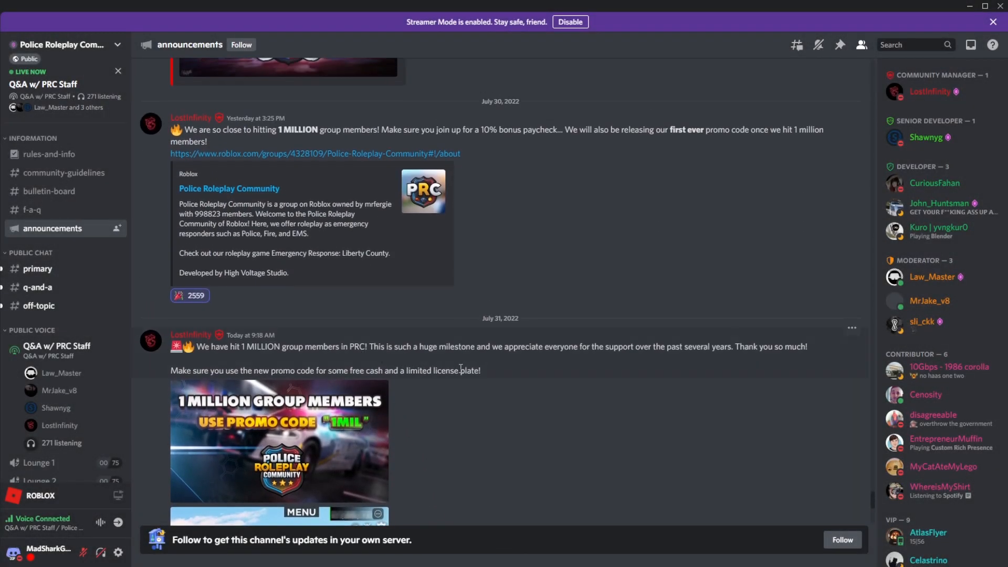
scroll(down, 3)
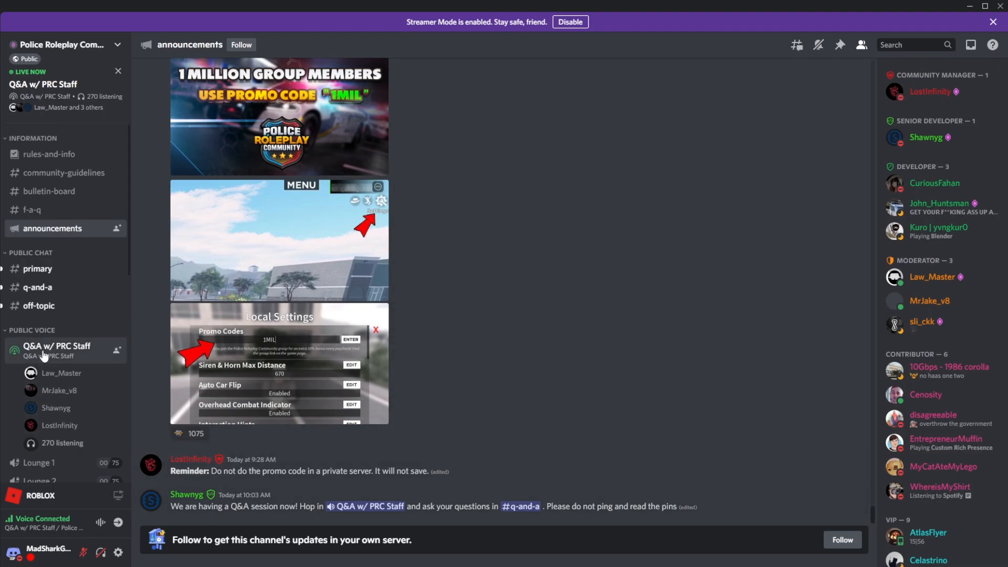
mouse_move(285, 430)
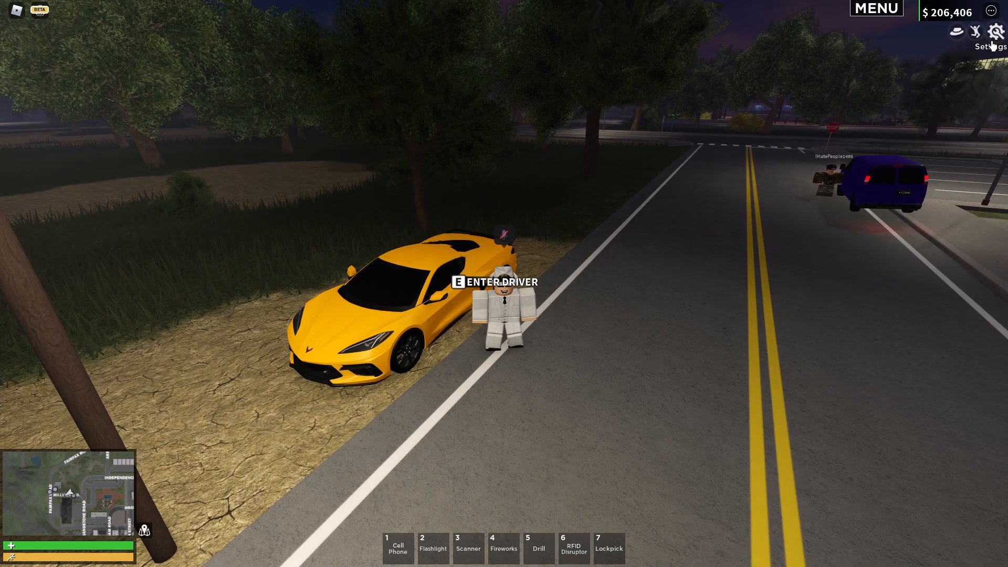
- Redeem code 1MIL in Local Settings for $25,000, bringing cash to $231,406
click(996, 32)
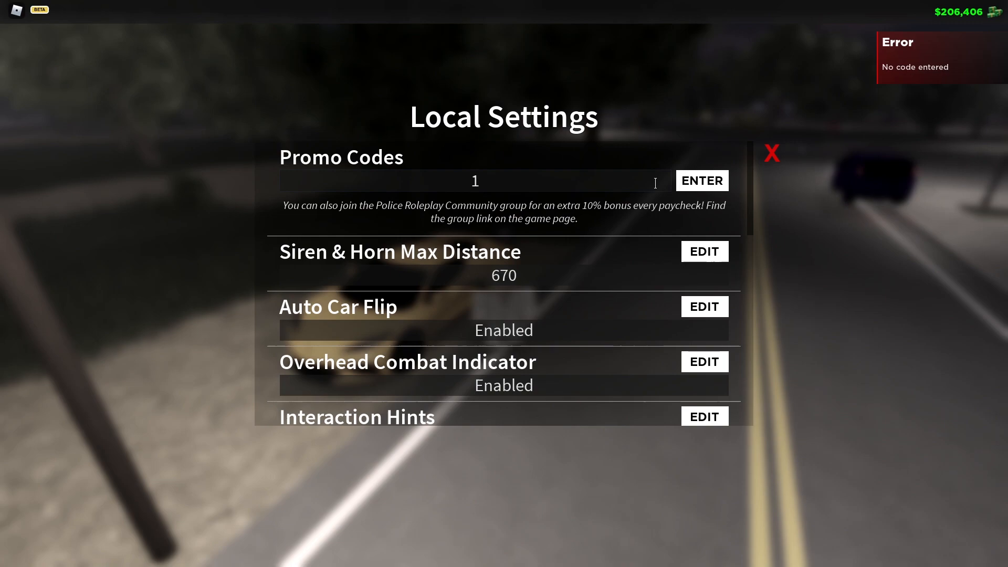
click(701, 180)
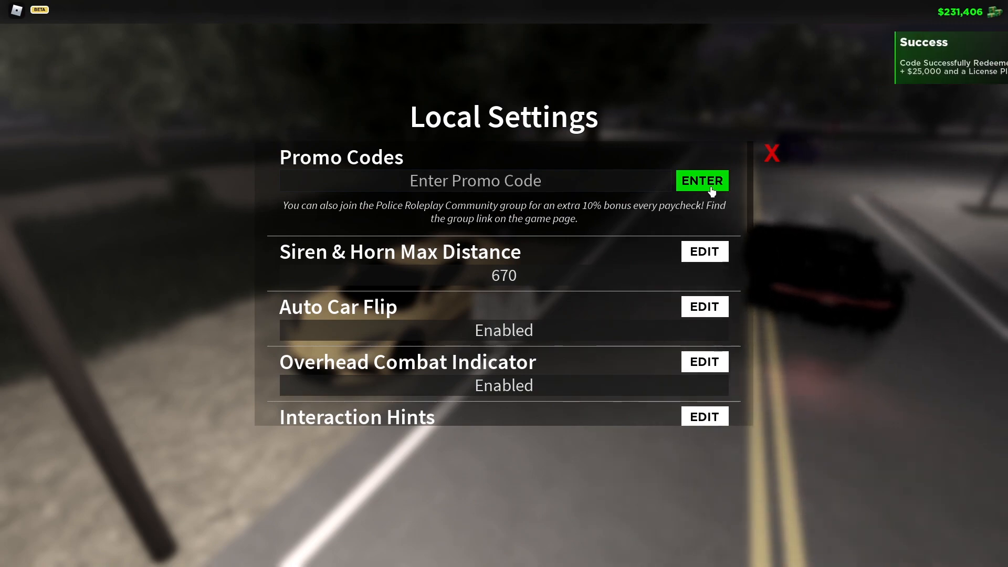
mouse_move(821, 69)
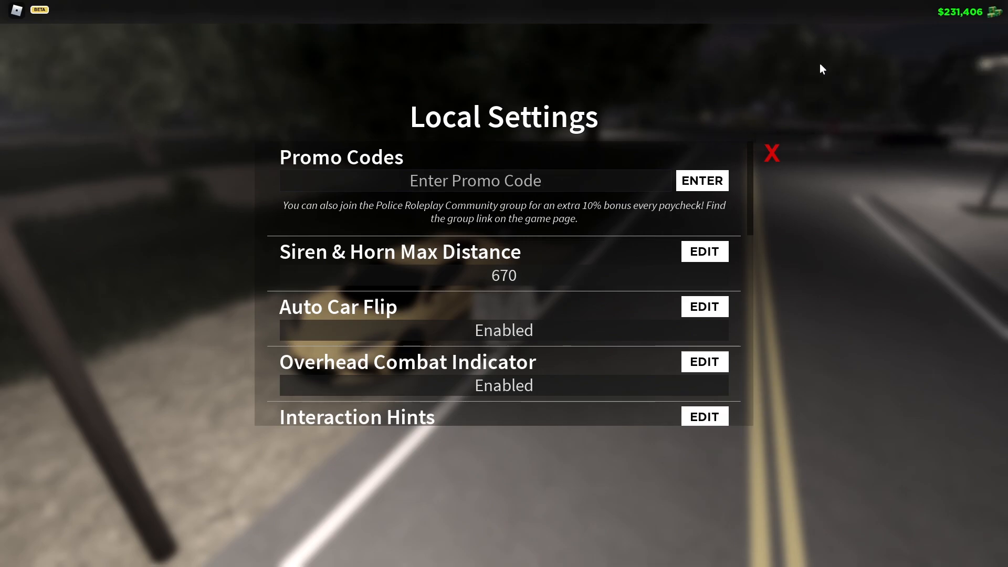
click(770, 152)
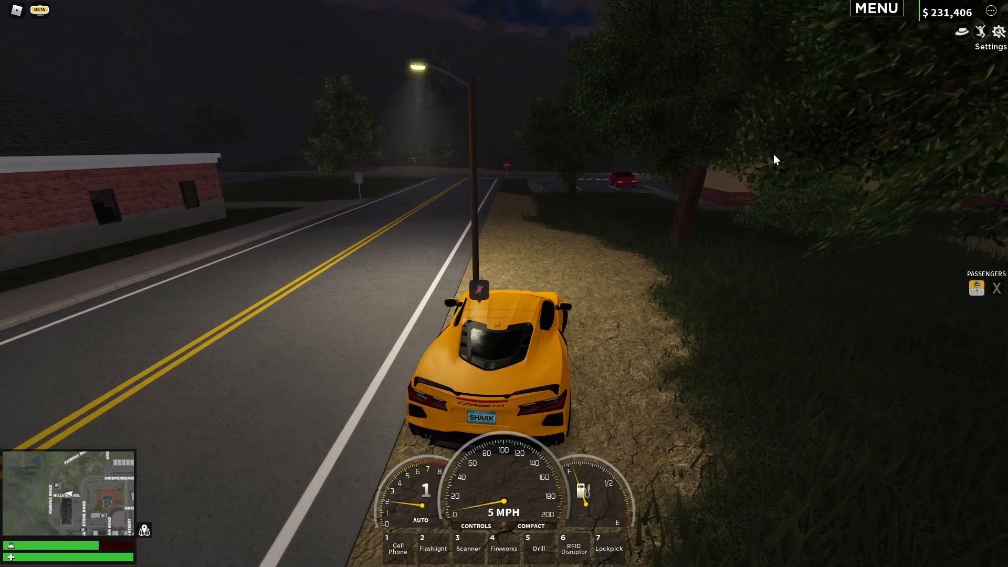
- Drive the yellow Chevlon Corbeta 8 into the garage customisation screen
key(w)
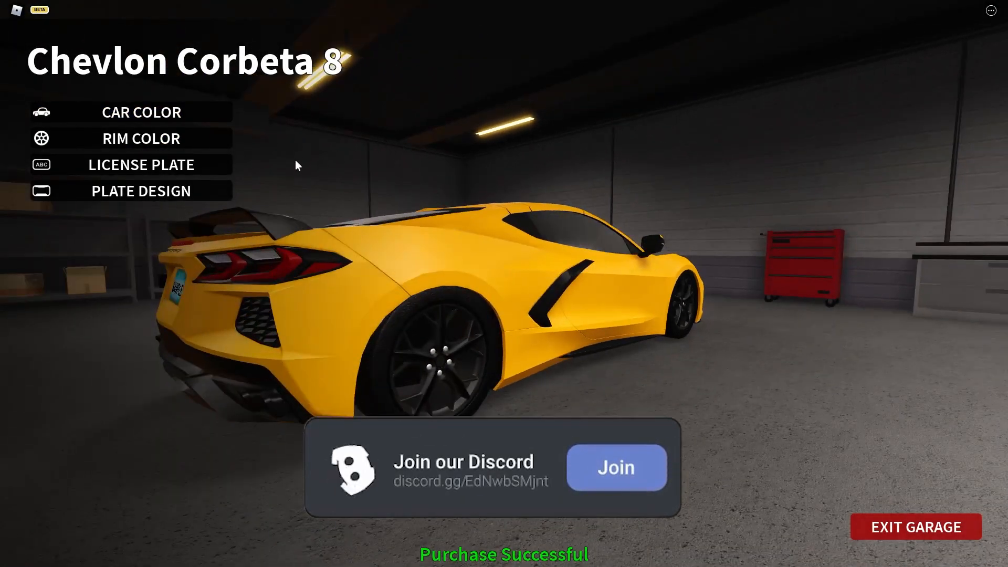
- Apply the free 1 Million Members plate design to the Corbeta for $0
click(140, 190)
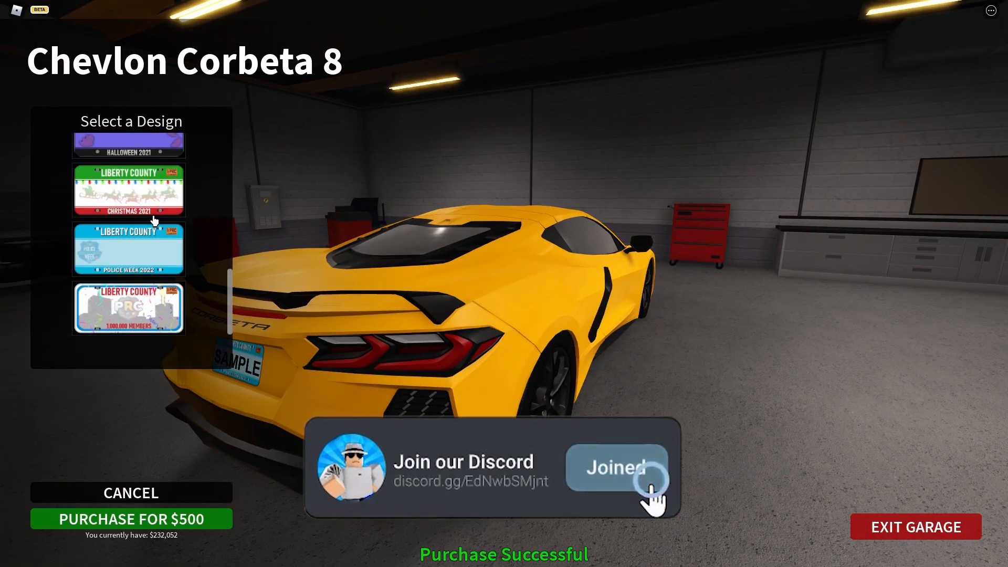
click(128, 308)
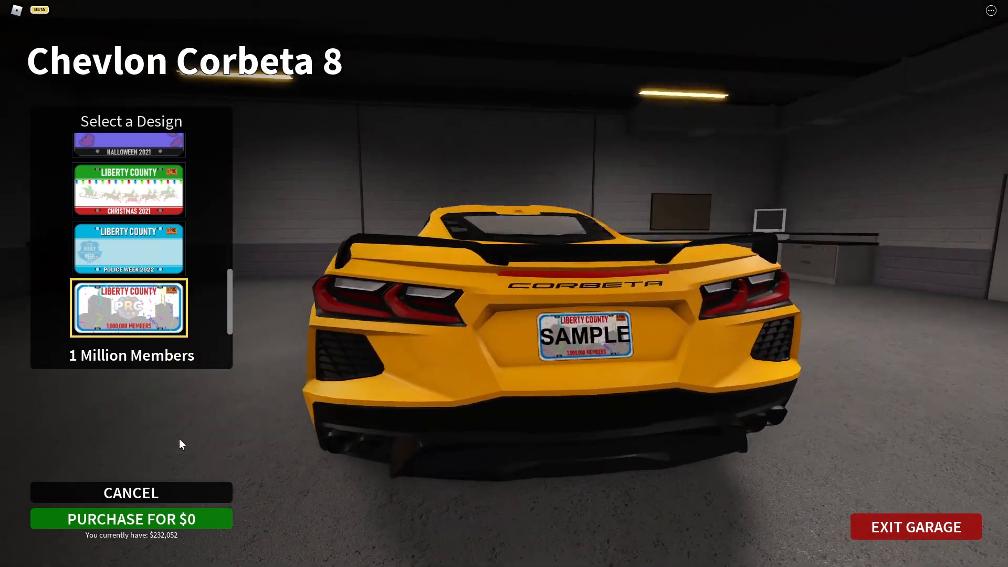
click(131, 519)
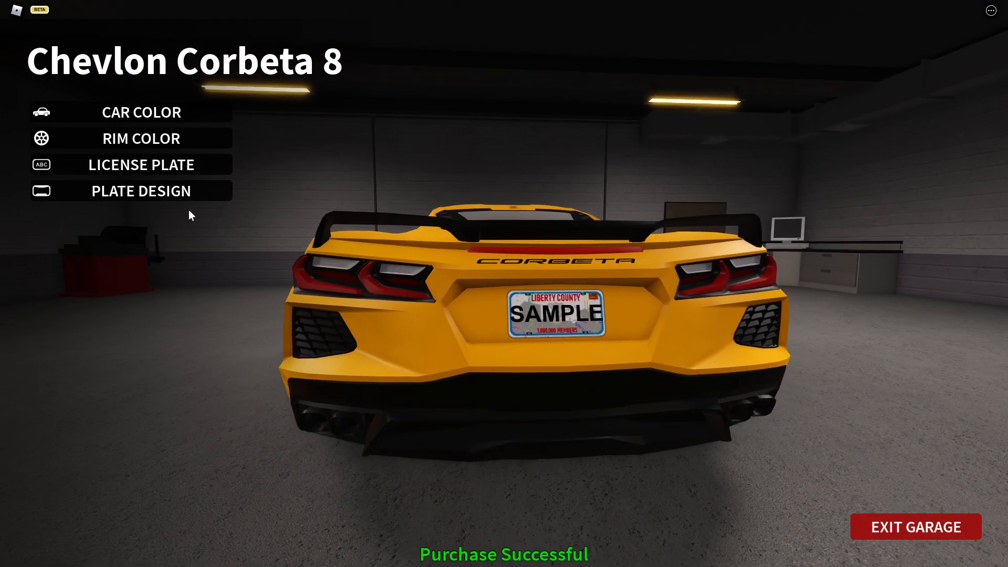
- Review the plate designs, return to the garage options and exit the garage
click(141, 190)
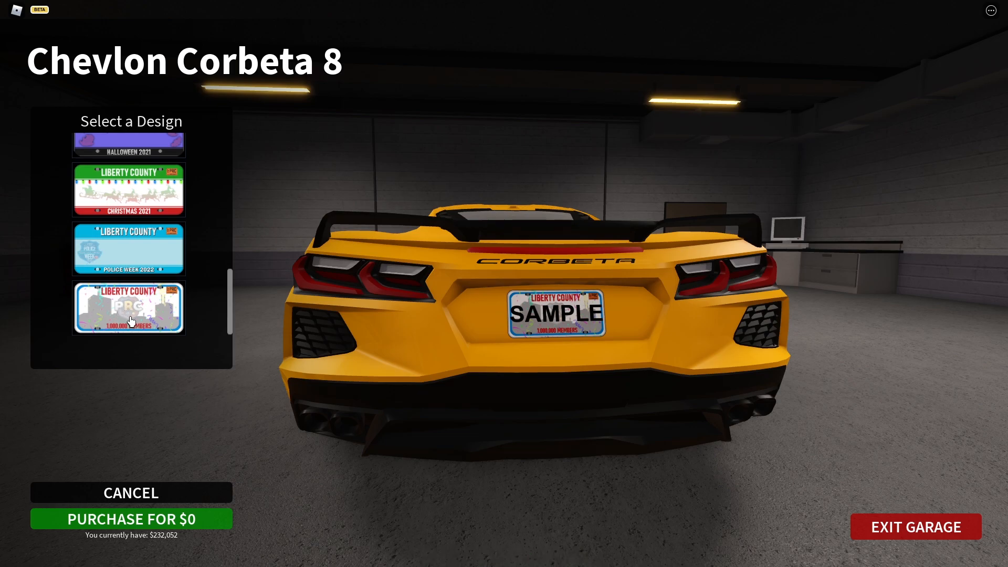
mouse_move(143, 340)
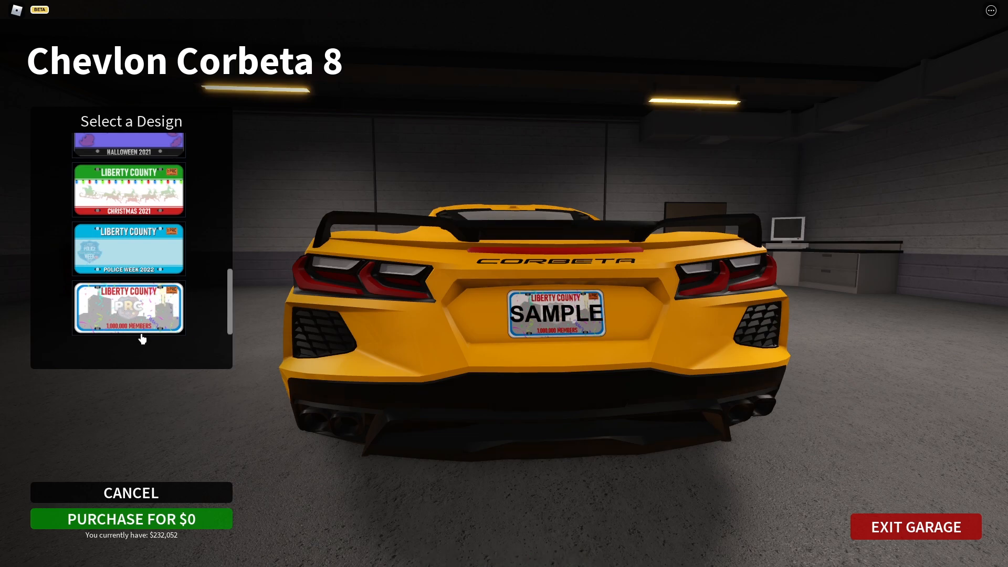
mouse_move(166, 336)
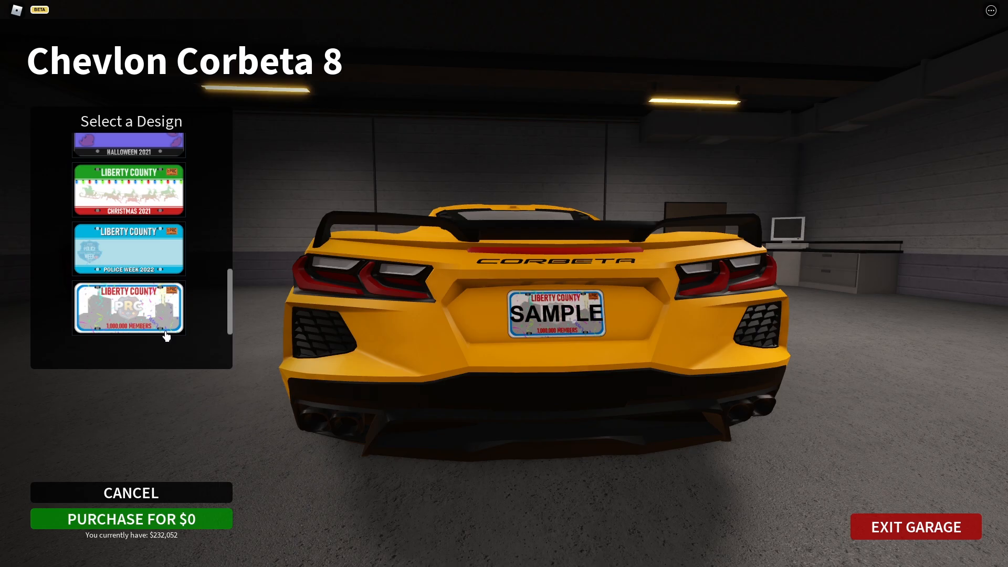
click(131, 493)
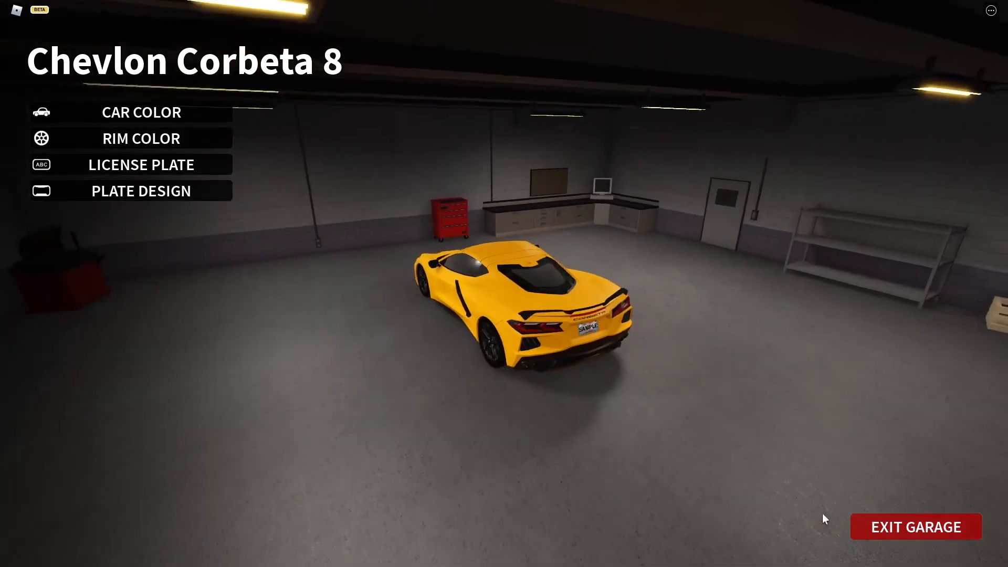
click(914, 526)
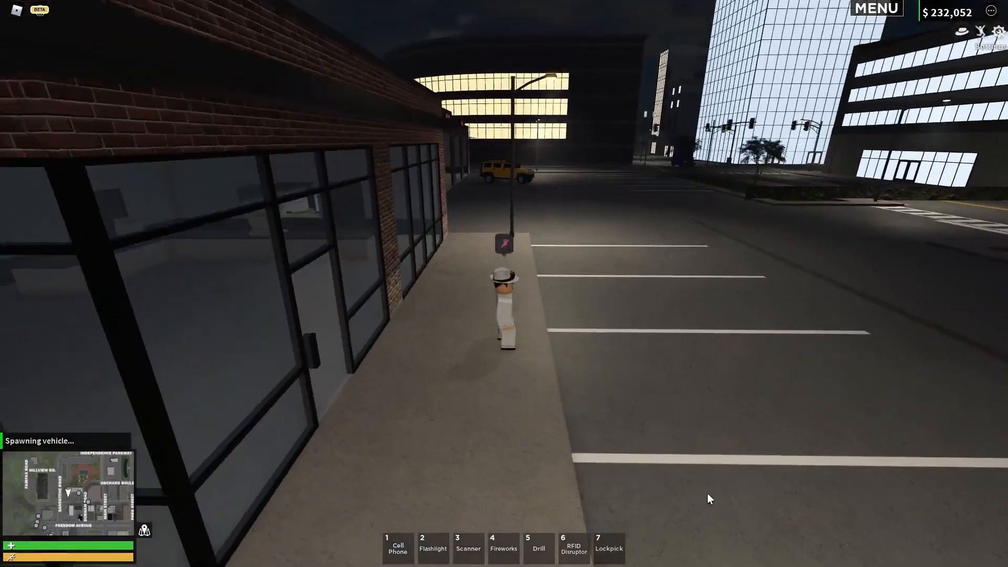